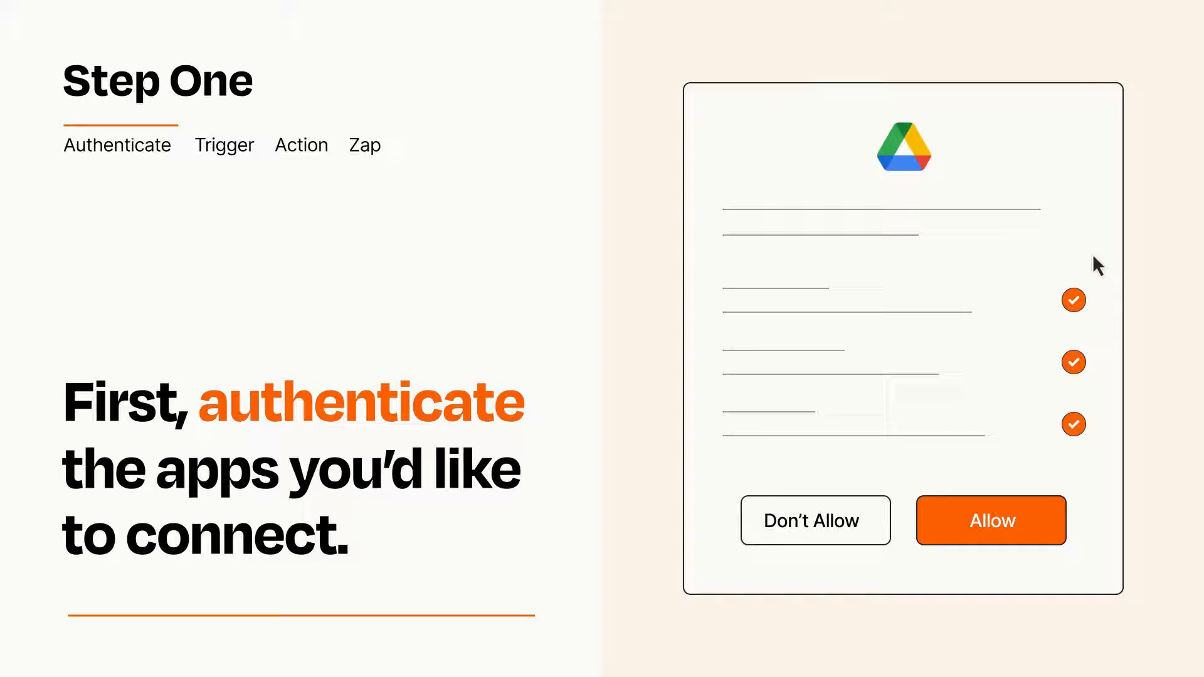
pyautogui.moveTo(1059, 561)
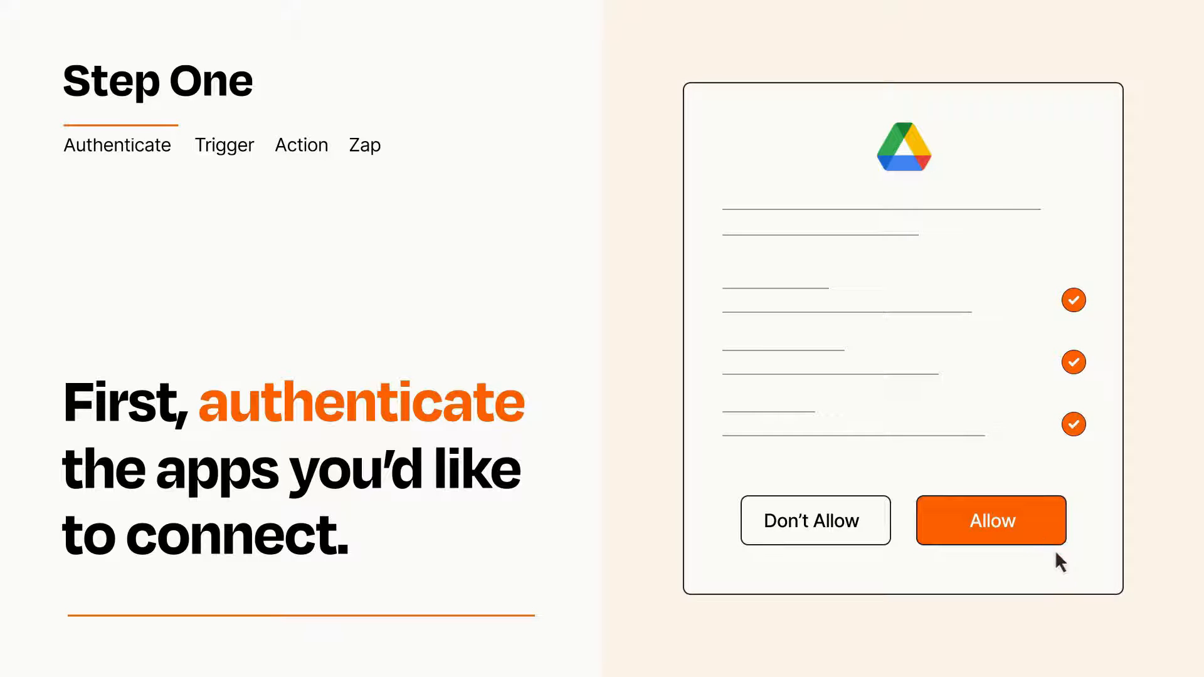
# Allow Zapier access to your Google Drive account.
pyautogui.click(990, 520)
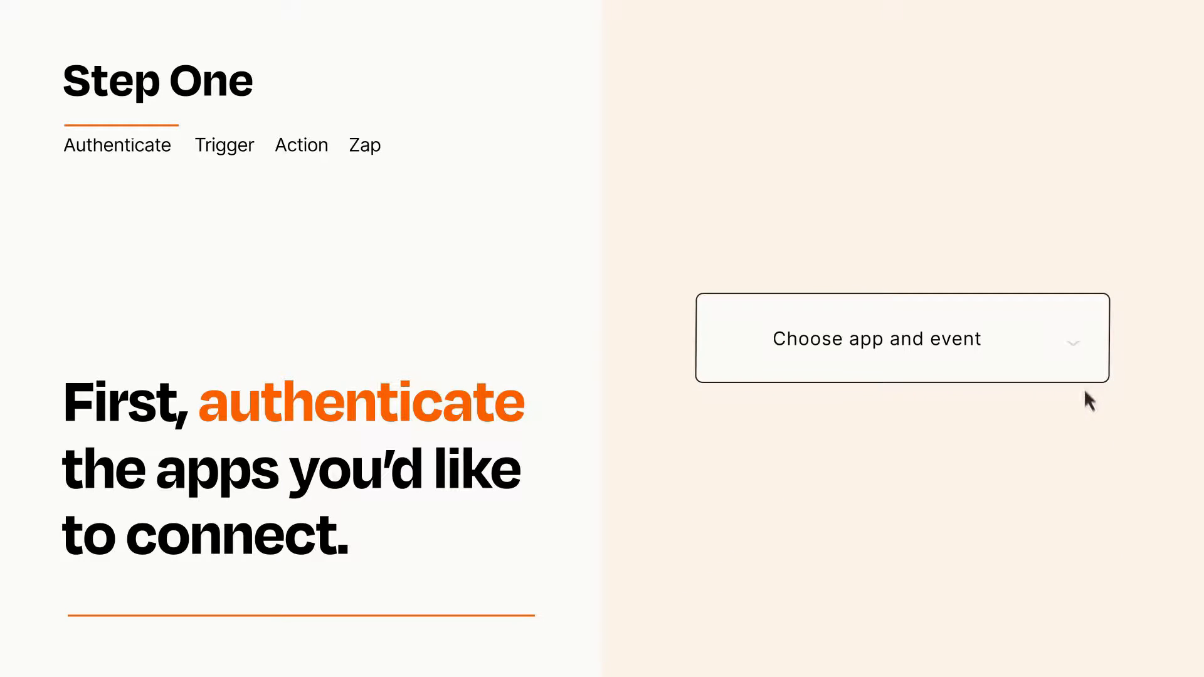
# Choose Envelope Sent or Completed as the trigger, then begin adding an action step.
pyautogui.click(902, 338)
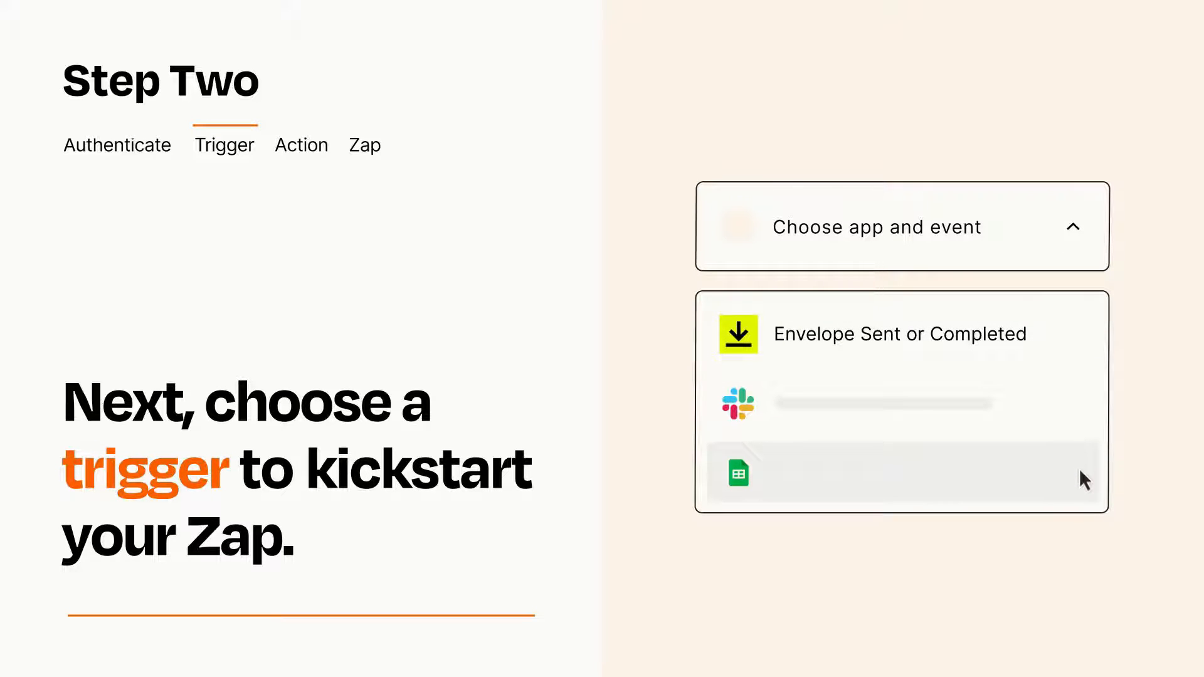
pyautogui.moveTo(1083, 342)
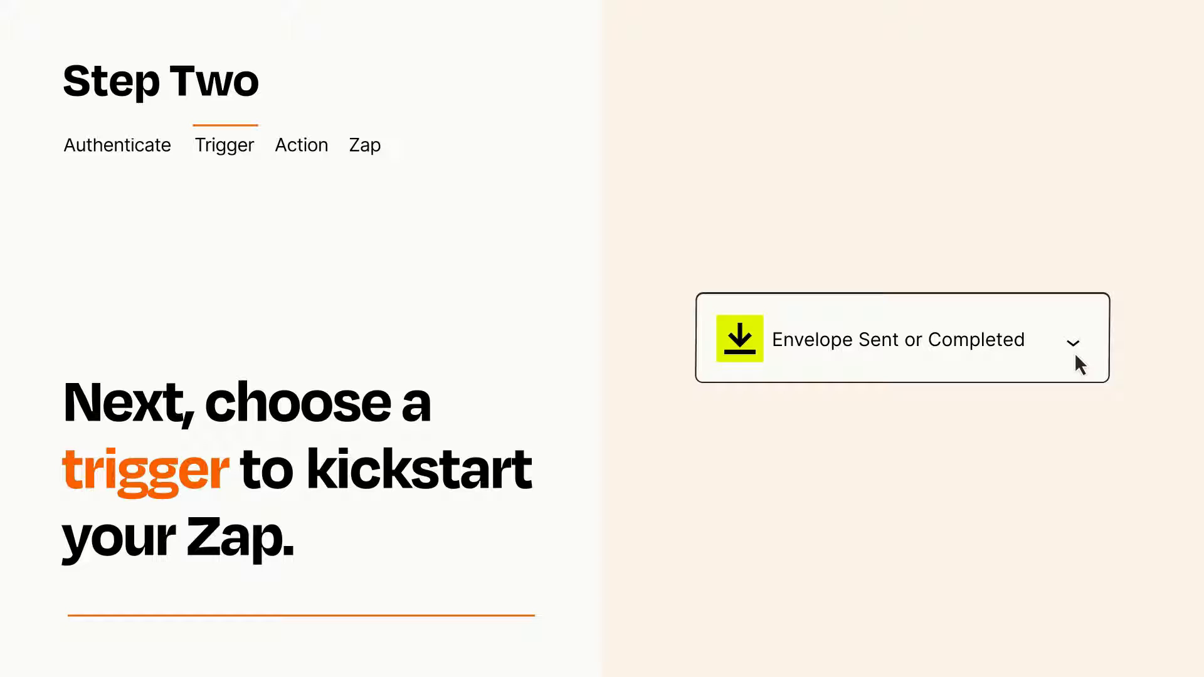
pyautogui.moveTo(1094, 356)
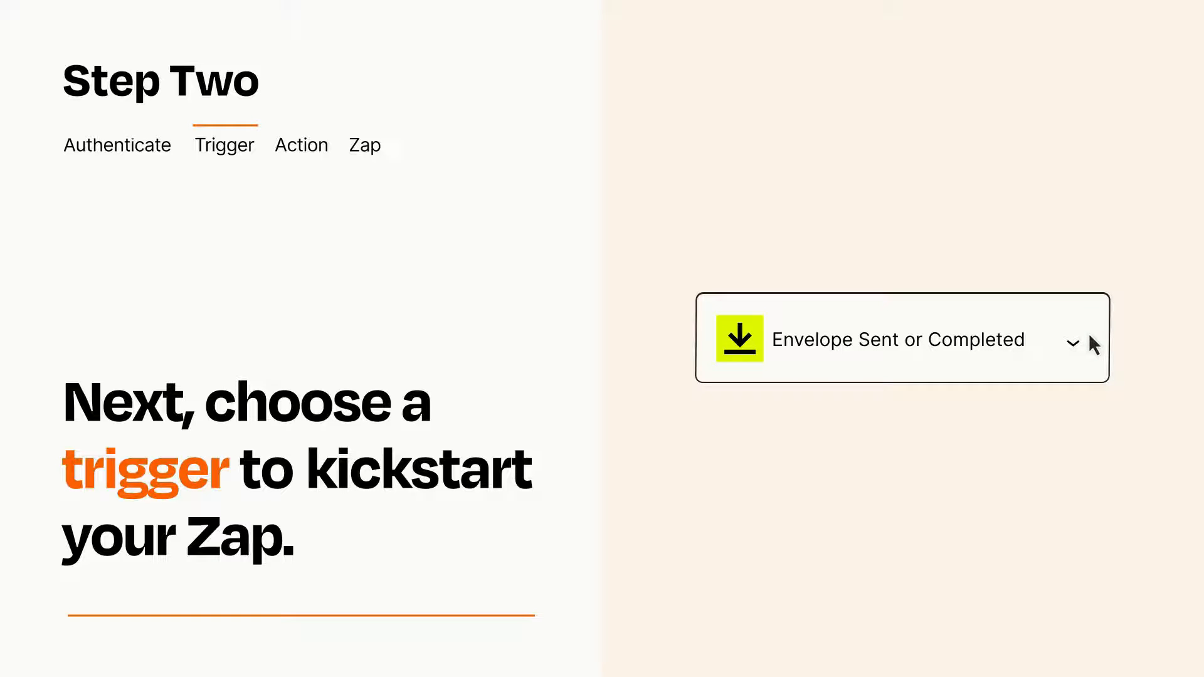
pyautogui.click(301, 145)
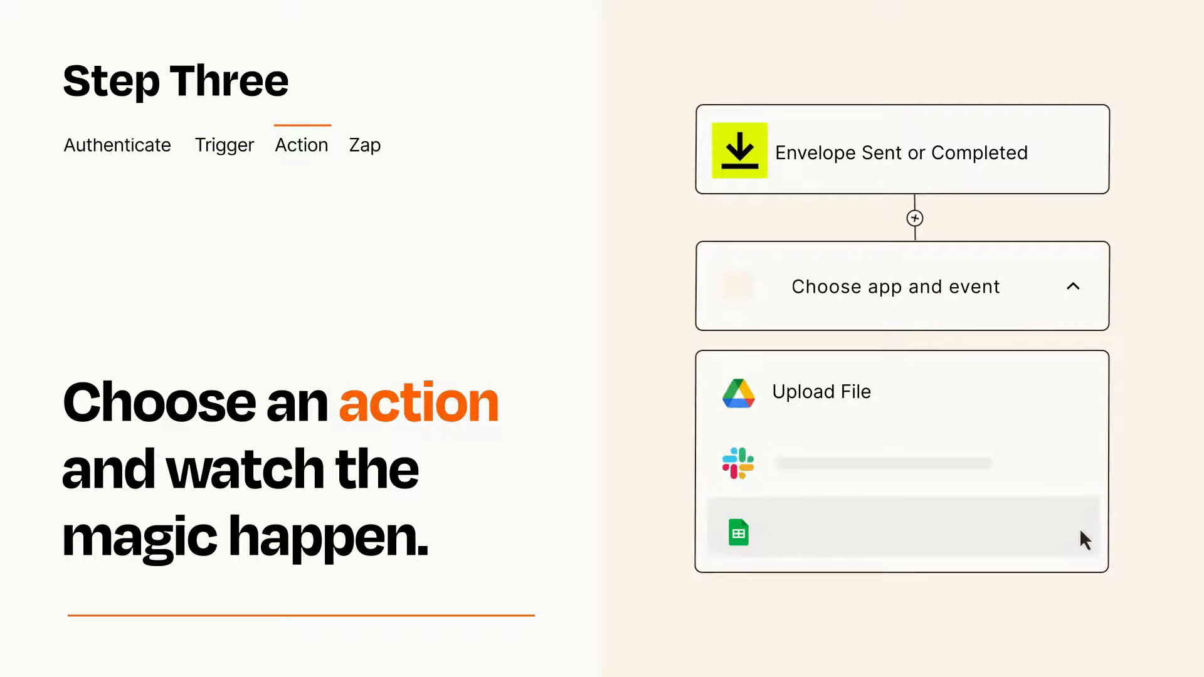
# Pick Google Drive's Upload File as the action event.
pyautogui.click(820, 390)
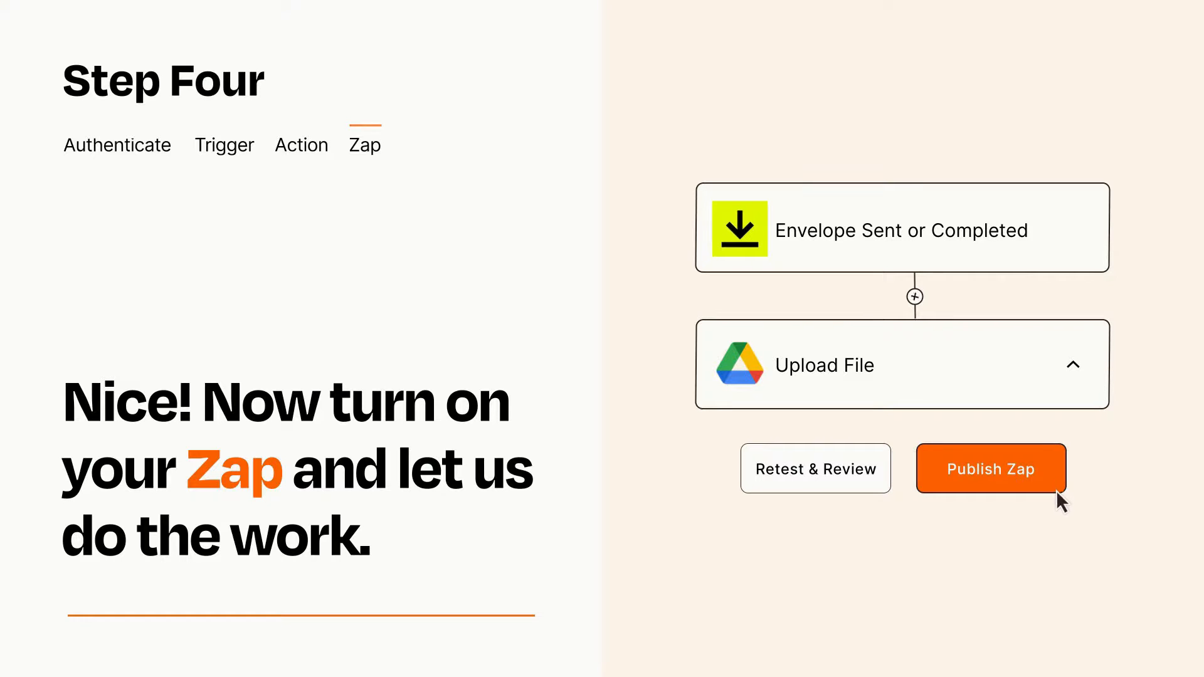
# Publish the Envelope-to-Google-Drive Zap to turn it on.
pyautogui.click(989, 469)
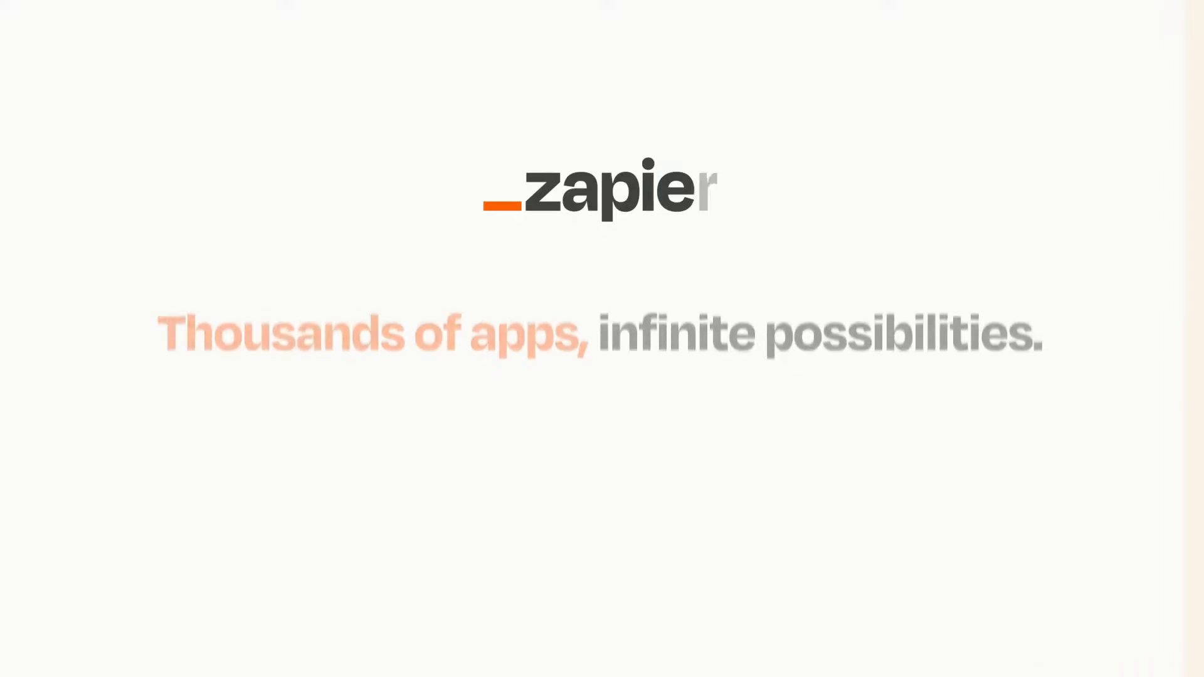